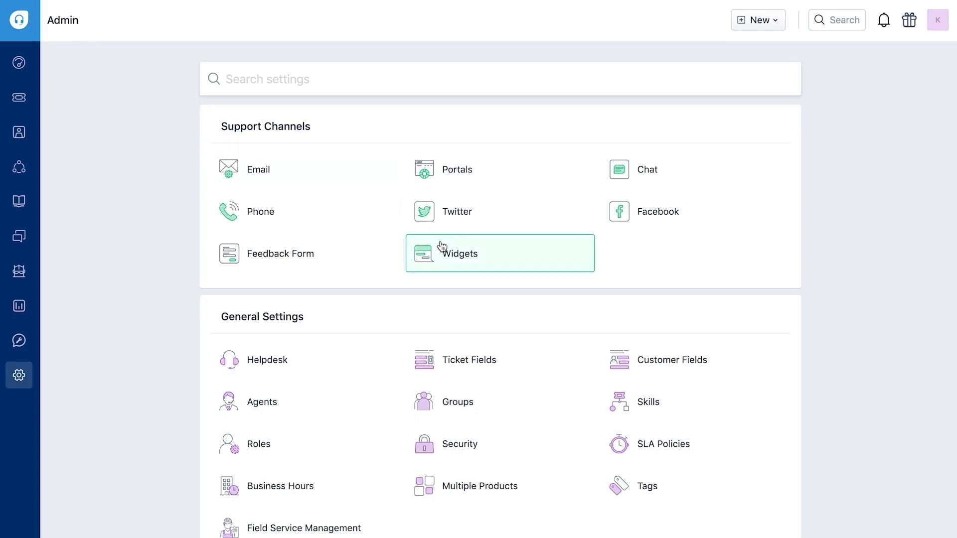
- Open the Widgets settings under Support Channels in Admin
{"action": "left_click", "coordinate": [459, 253]}
{"action": "type", "text": "Shopwagon w"}
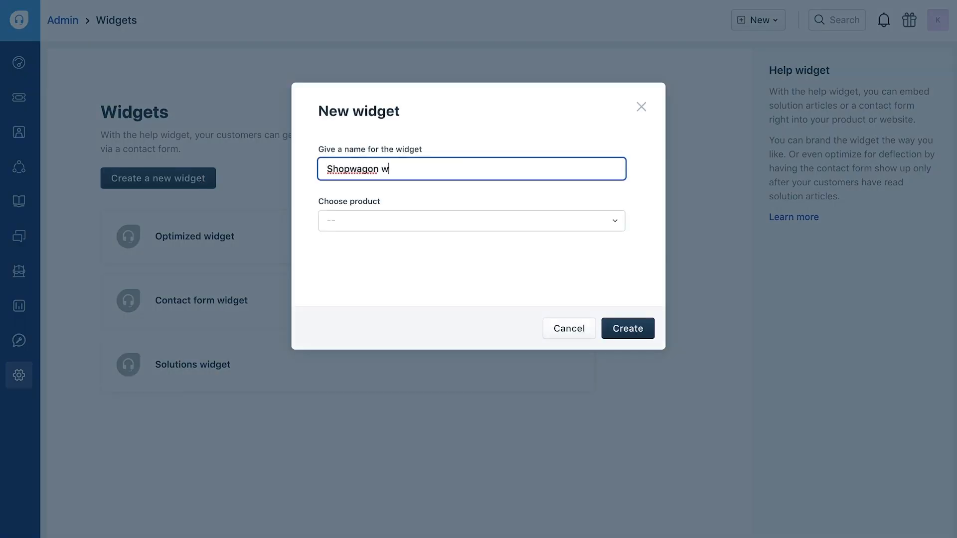
- Link the 'Shopwagon website widget' to the Shopwagon product and create it
{"action": "left_click", "coordinate": [471, 220]}
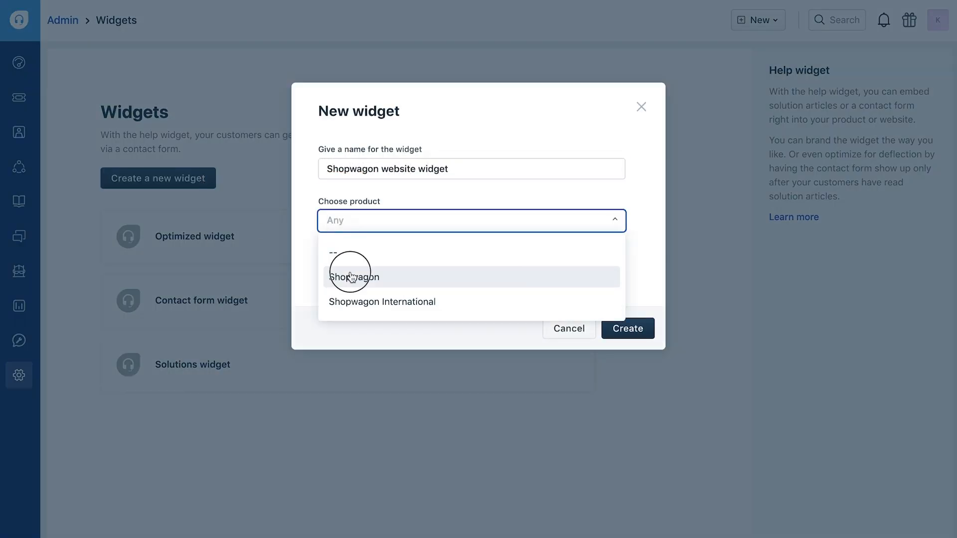
{"action": "left_click", "coordinate": [354, 277]}
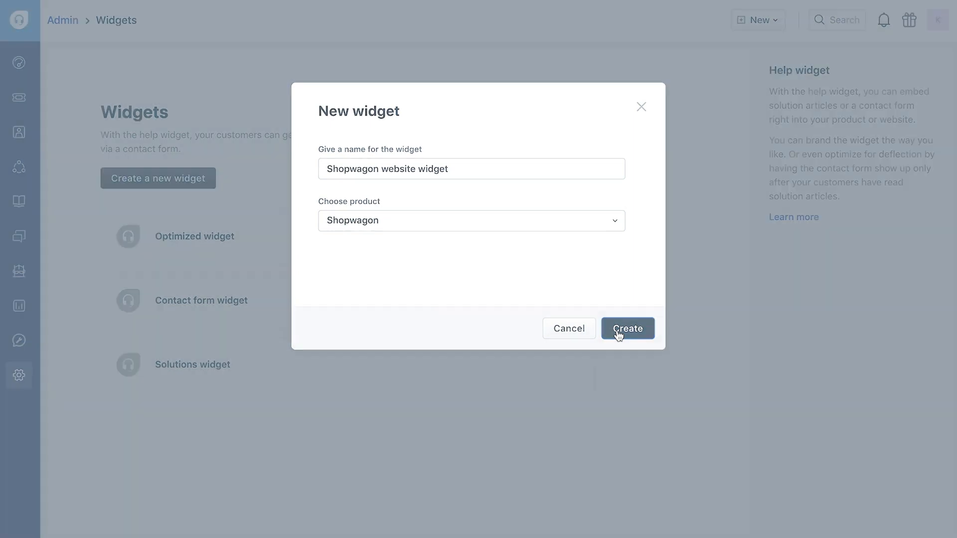
{"action": "left_click", "coordinate": [628, 328]}
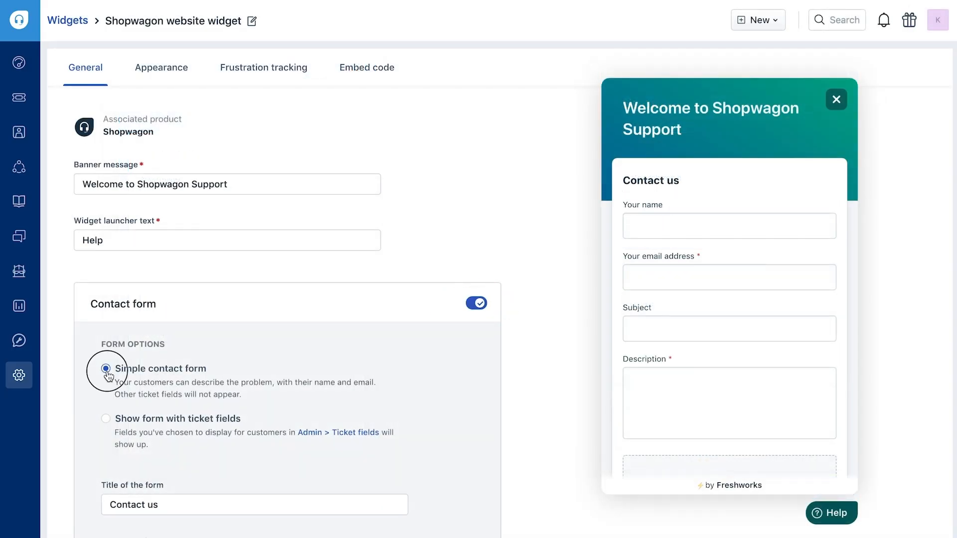
- Select 'Show form with ticket fields' under Contact form options
{"action": "left_click", "coordinate": [106, 419]}
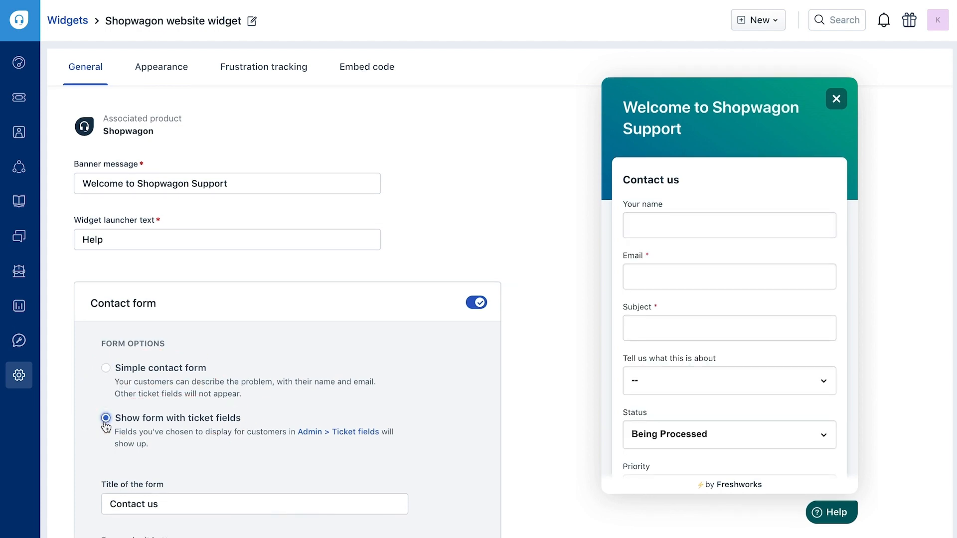
{"action": "scroll", "scroll_direction": "down", "scroll_amount": 3}
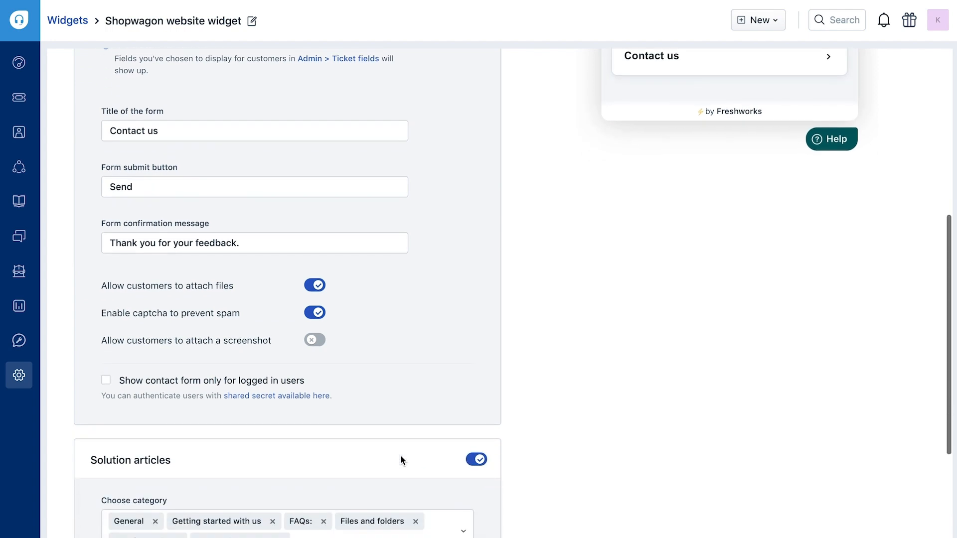
- Remove the Files and folders category and start adding a URL-specific suggestion
{"action": "scroll", "scroll_direction": "down", "scroll_amount": 3}
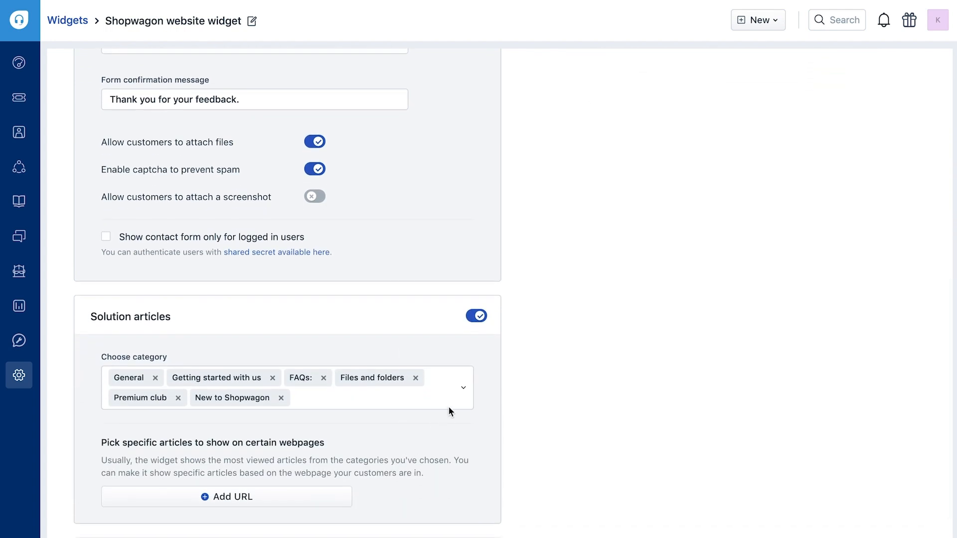
{"action": "left_click", "coordinate": [462, 388]}
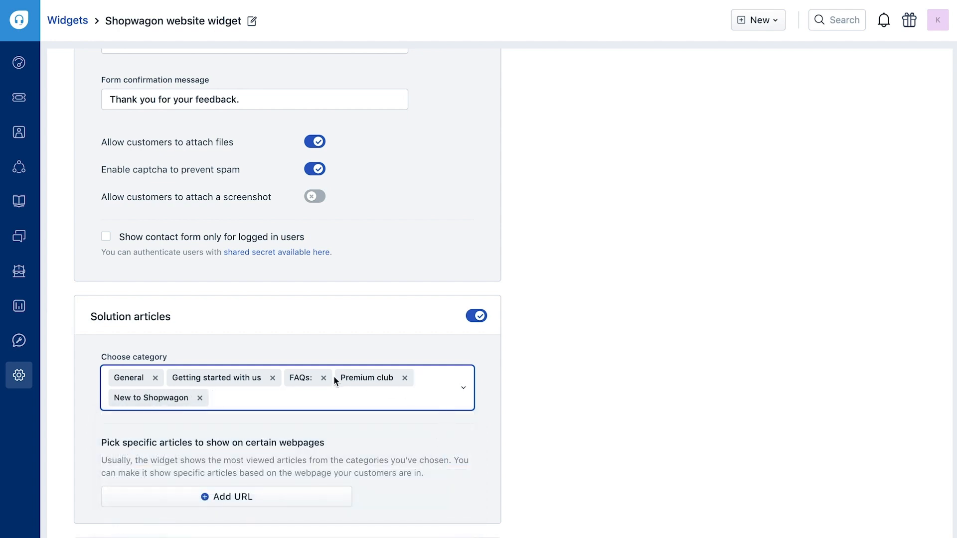
{"action": "scroll", "scroll_direction": "down", "scroll_amount": 3}
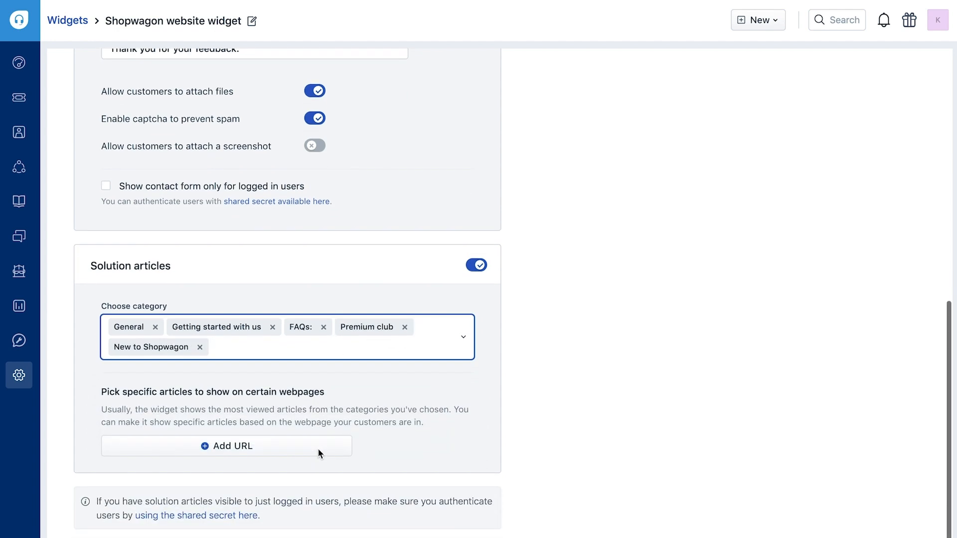
{"action": "left_click", "coordinate": [225, 445]}
{"action": "type", "text": "refu"}
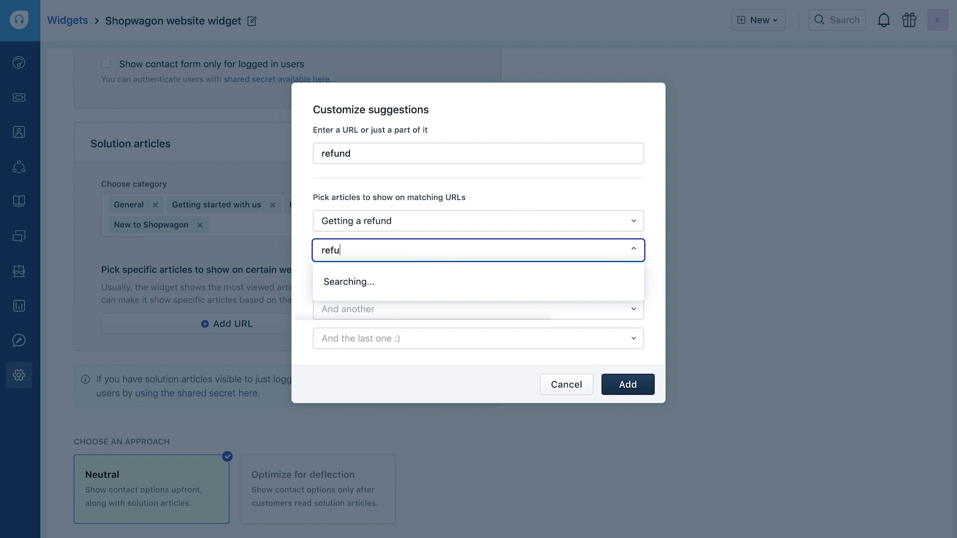
- Save the refund URL rule with its two suggested refund articles
{"action": "left_click", "coordinate": [627, 384]}
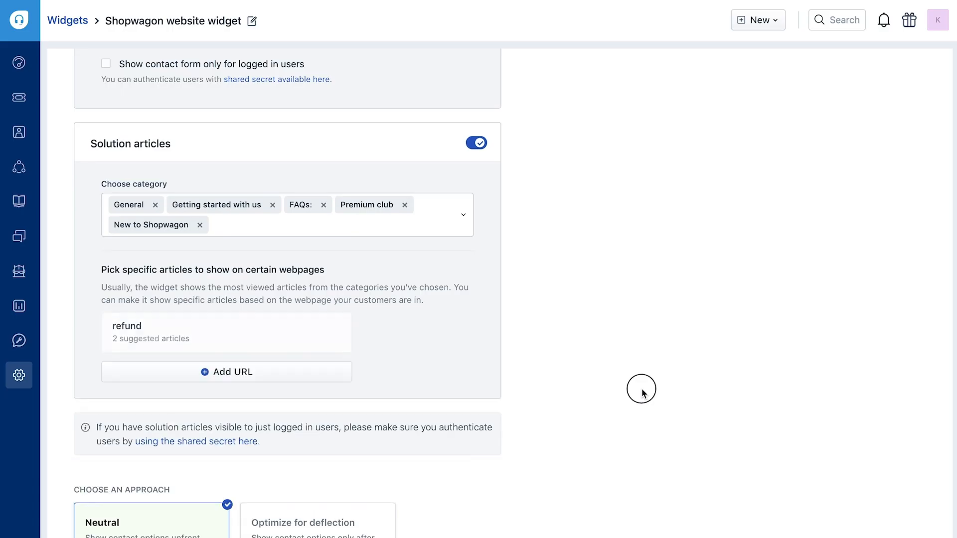
{"action": "scroll", "scroll_direction": "down", "scroll_amount": 3}
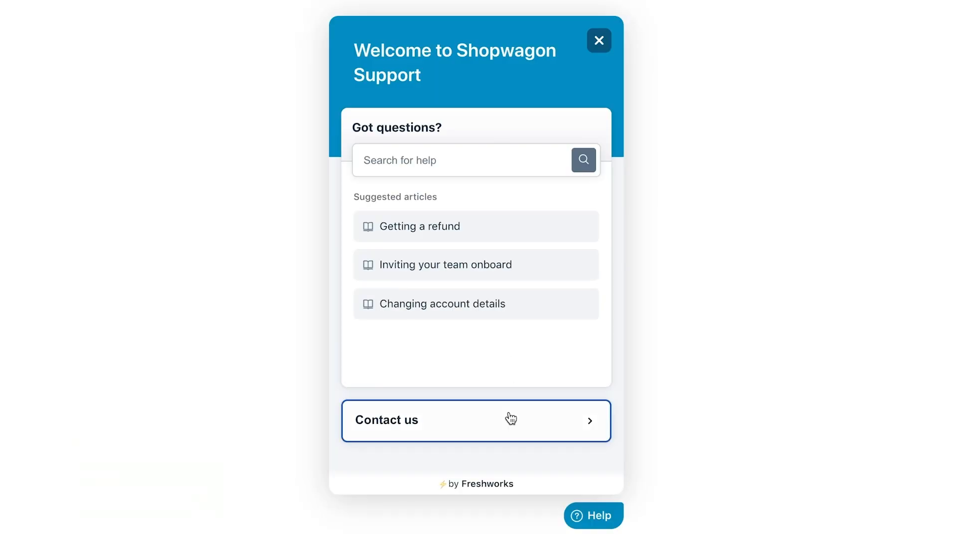
- Choose Optimize for deflection and test the preview by marking an article Not helpful
{"action": "left_click", "coordinate": [476, 421]}
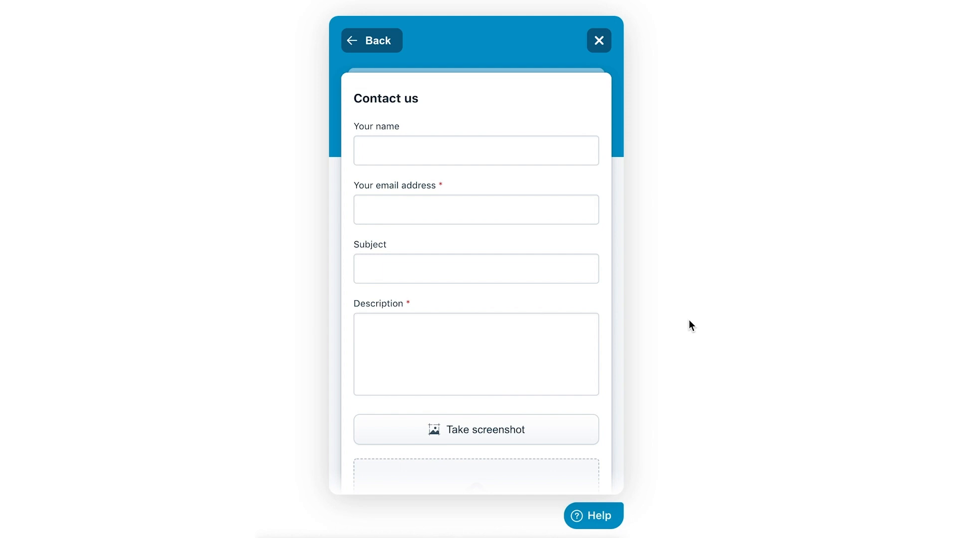
{"action": "left_click", "coordinate": [598, 41]}
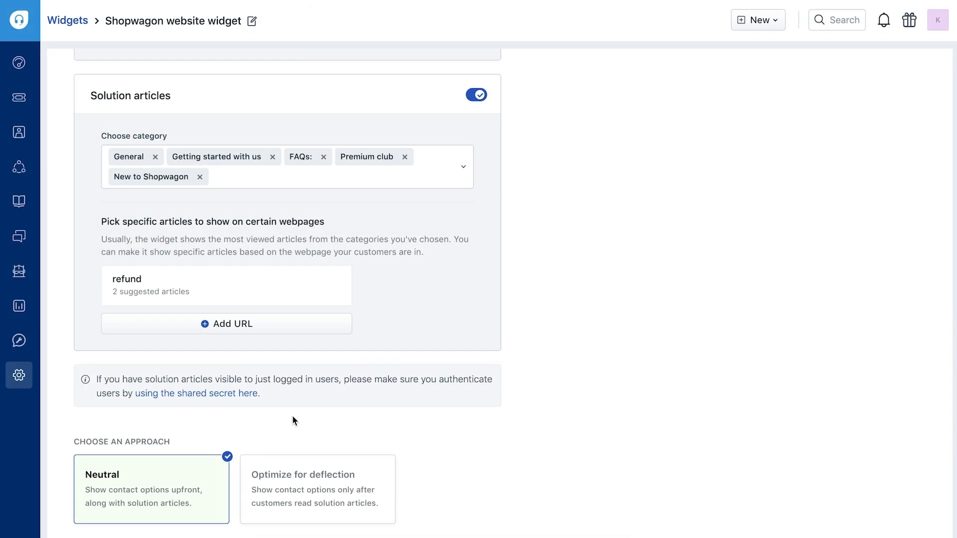
{"action": "left_click", "coordinate": [318, 489]}
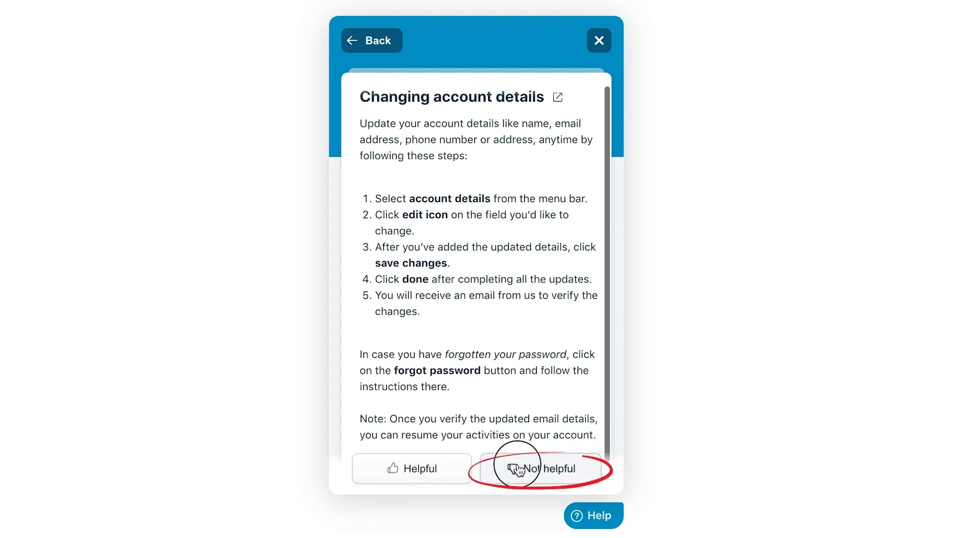
{"action": "left_click", "coordinate": [536, 468]}
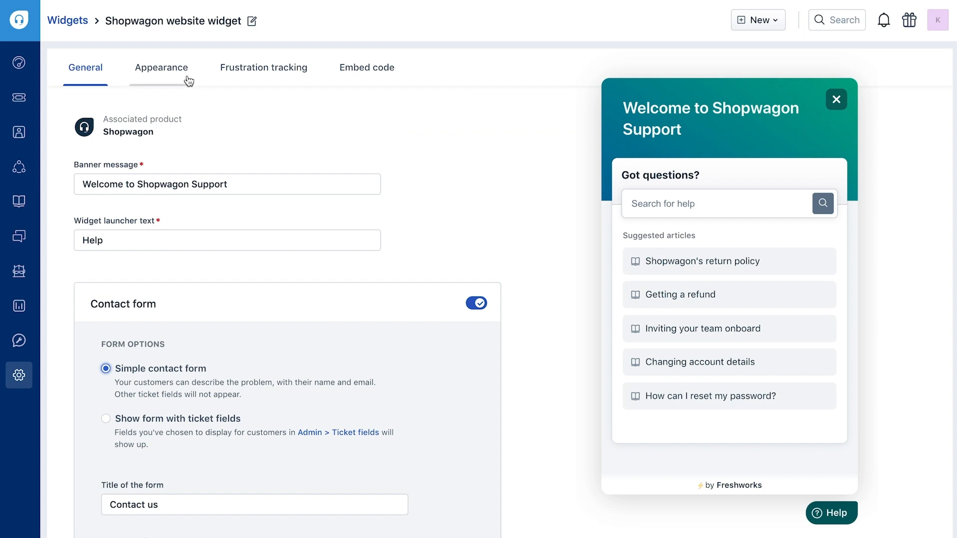
- Switch to the Appearance tab of the widget settings
{"action": "left_click", "coordinate": [161, 67]}
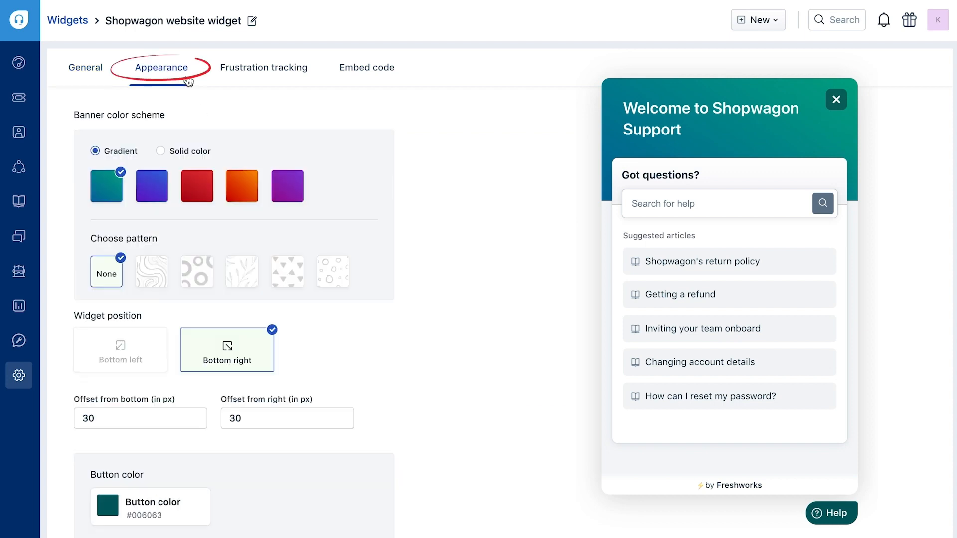
{"action": "left_click", "coordinate": [160, 150]}
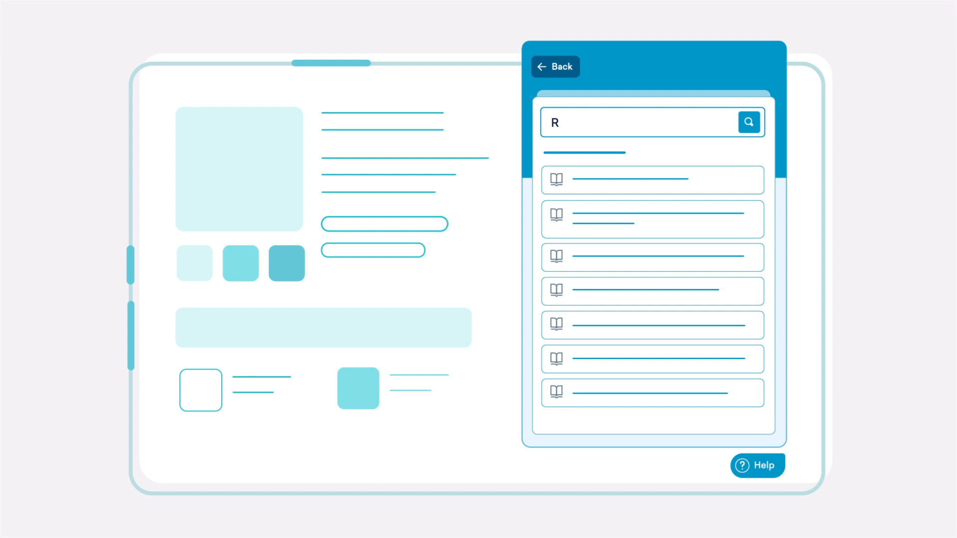
{"action": "left_click", "coordinate": [555, 66]}
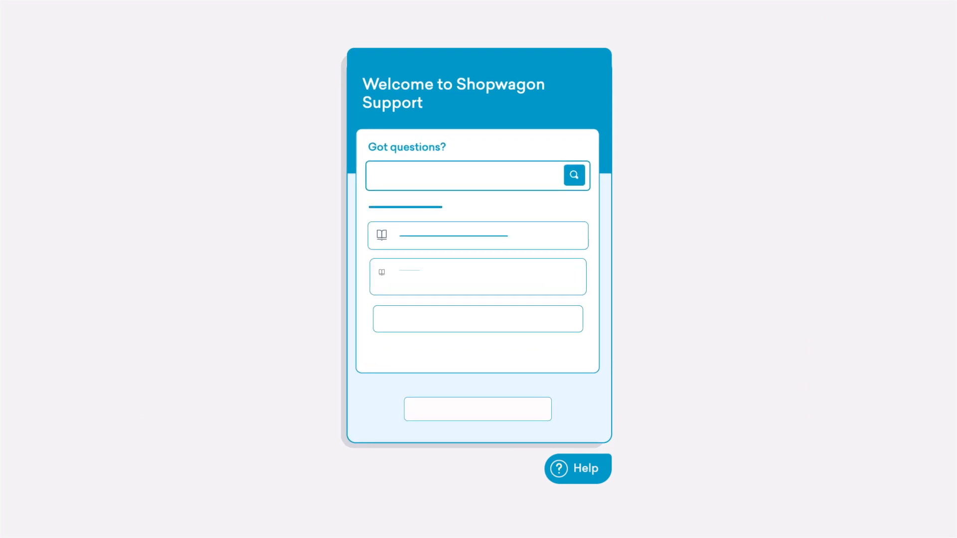